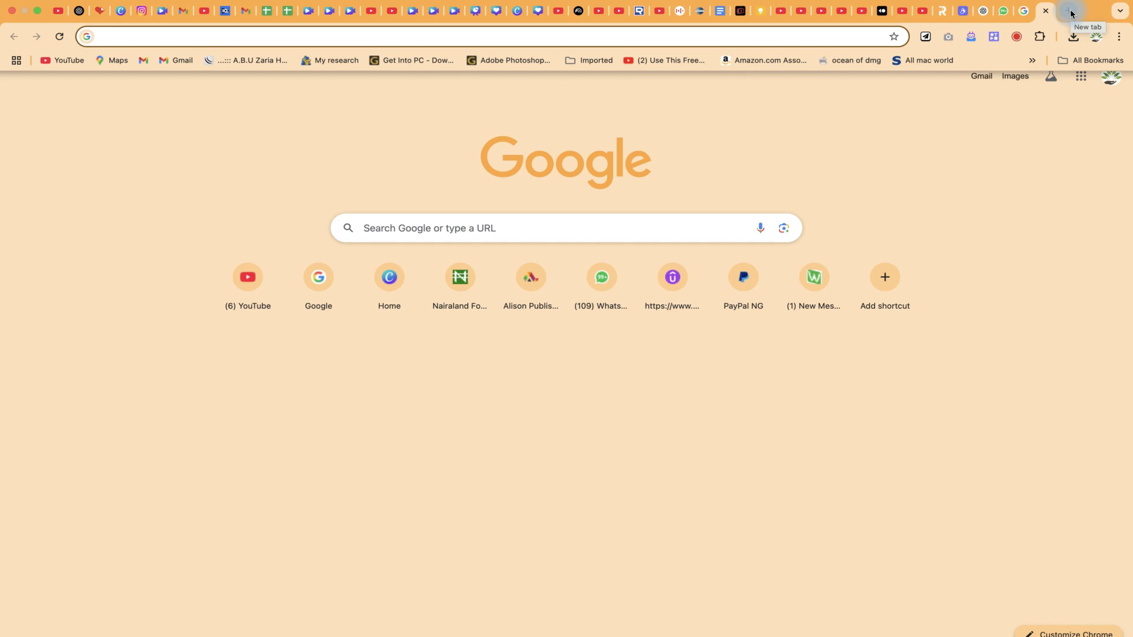
# Step: Search Google for 'handbrake' so the official handbrake.fr result appears
pyautogui.write('handbrake')
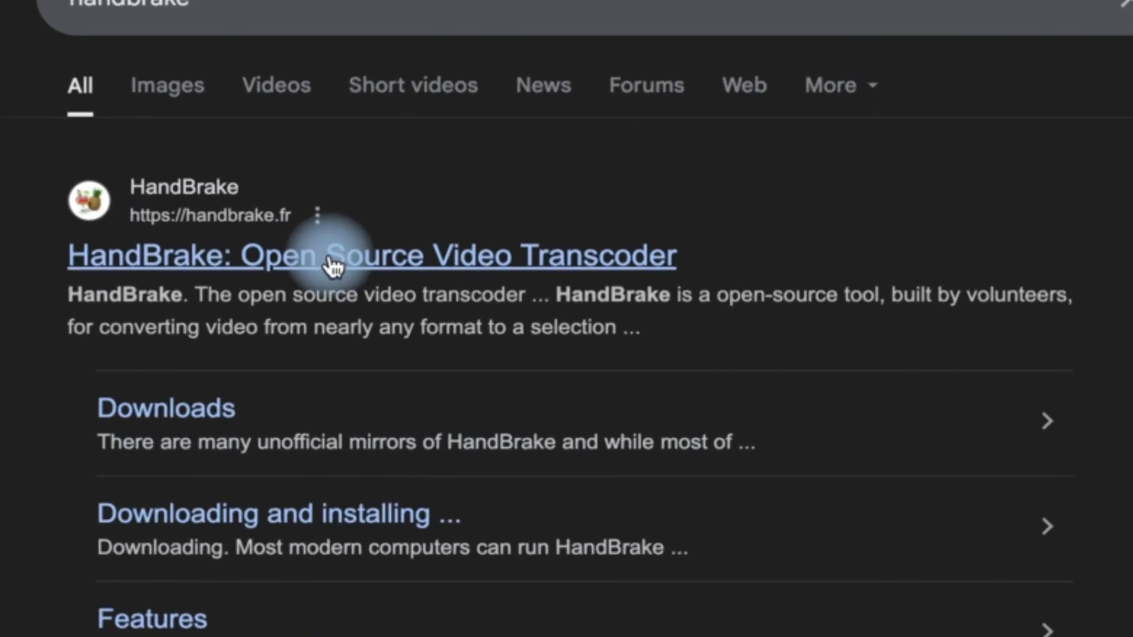
# Step: Download HandBrake 1.9.2 for macOS from handbrake.fr and mount HandBrake-1.9.2.dmg from Downloads
pyautogui.click(370, 254)
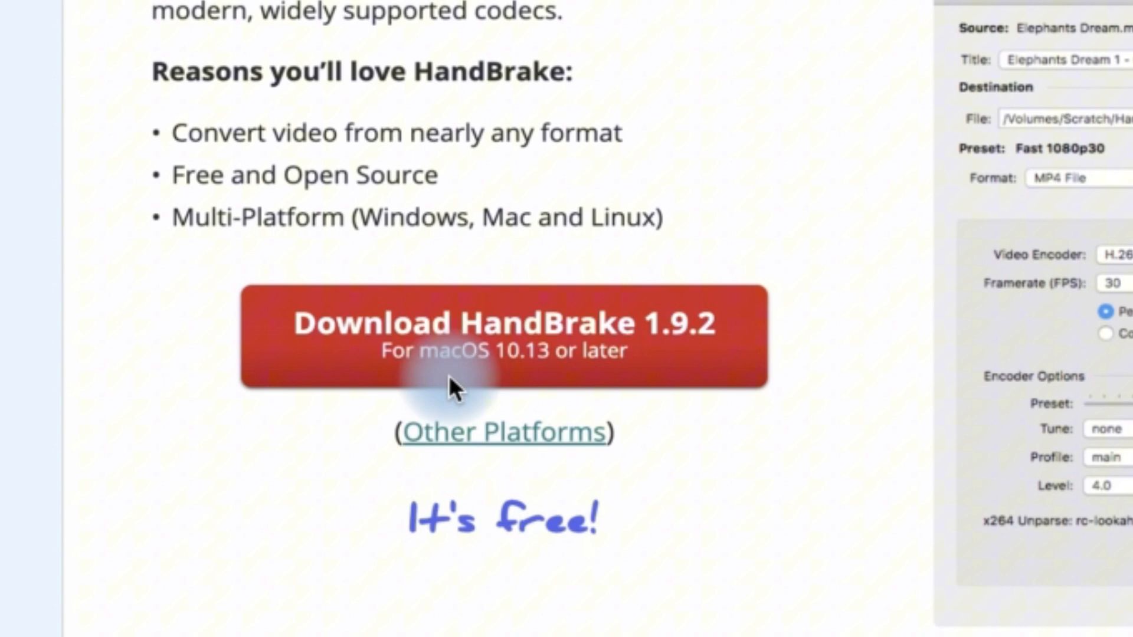
pyautogui.click(506, 337)
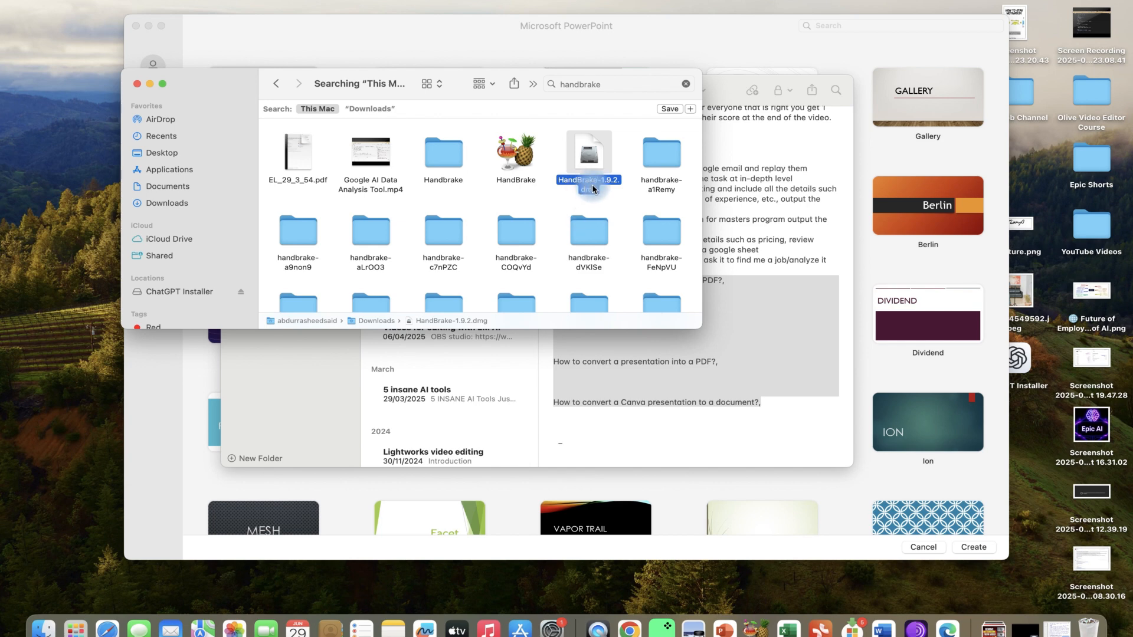
pyautogui.doubleClick(587, 153)
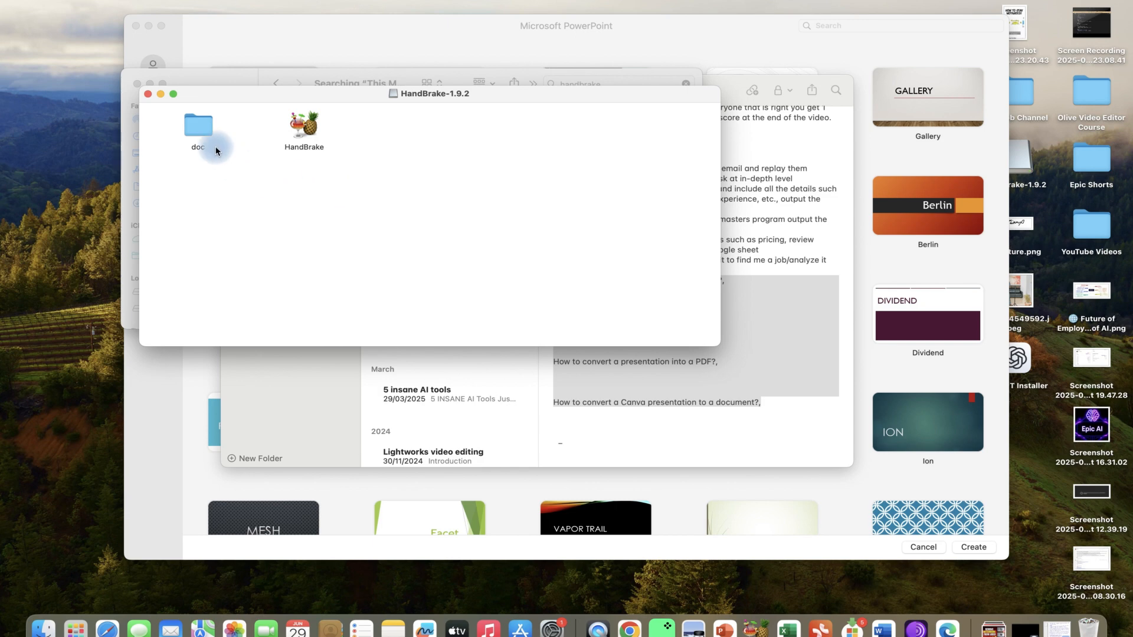
# Step: Copy HandBrake into Applications, choosing Replace and acknowledging the item-in-use error
pyautogui.click(303, 126)
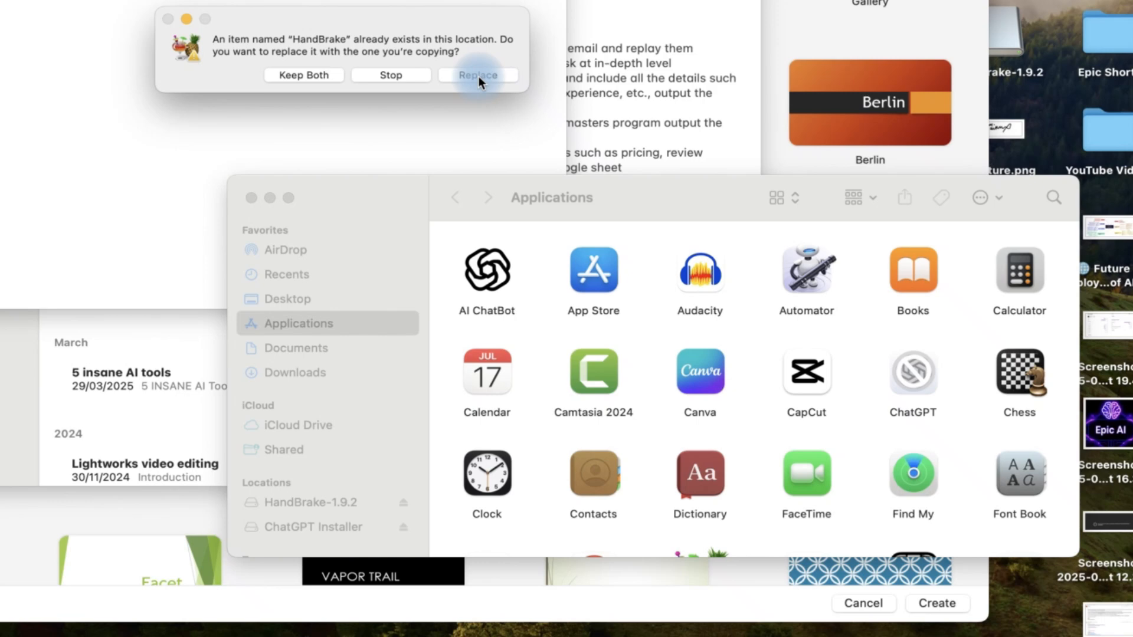
pyautogui.click(478, 75)
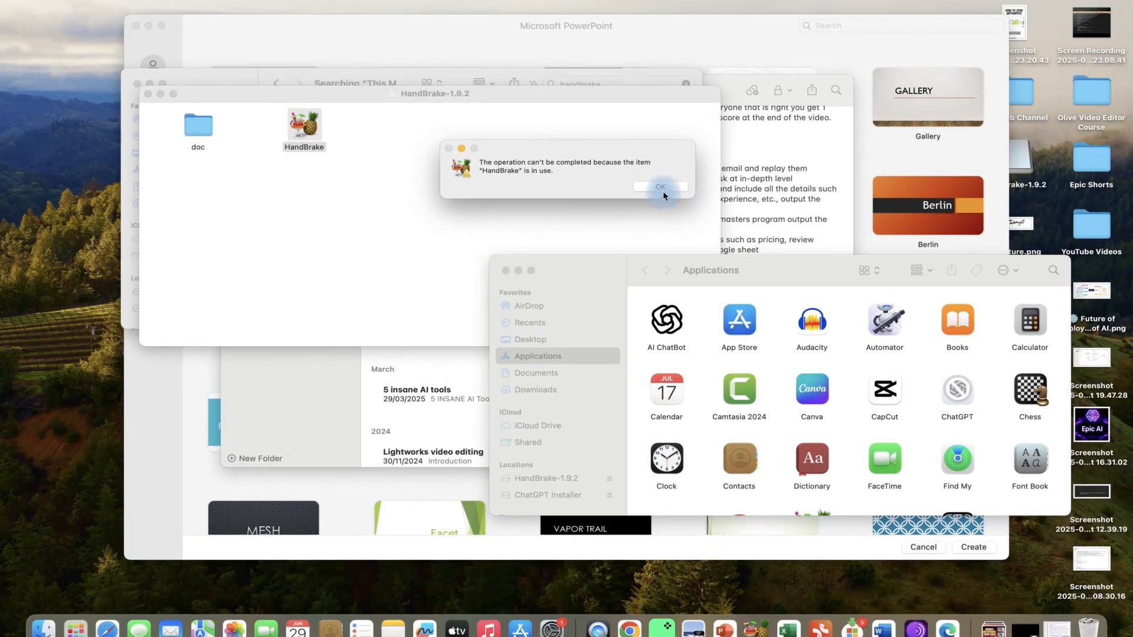
pyautogui.click(659, 187)
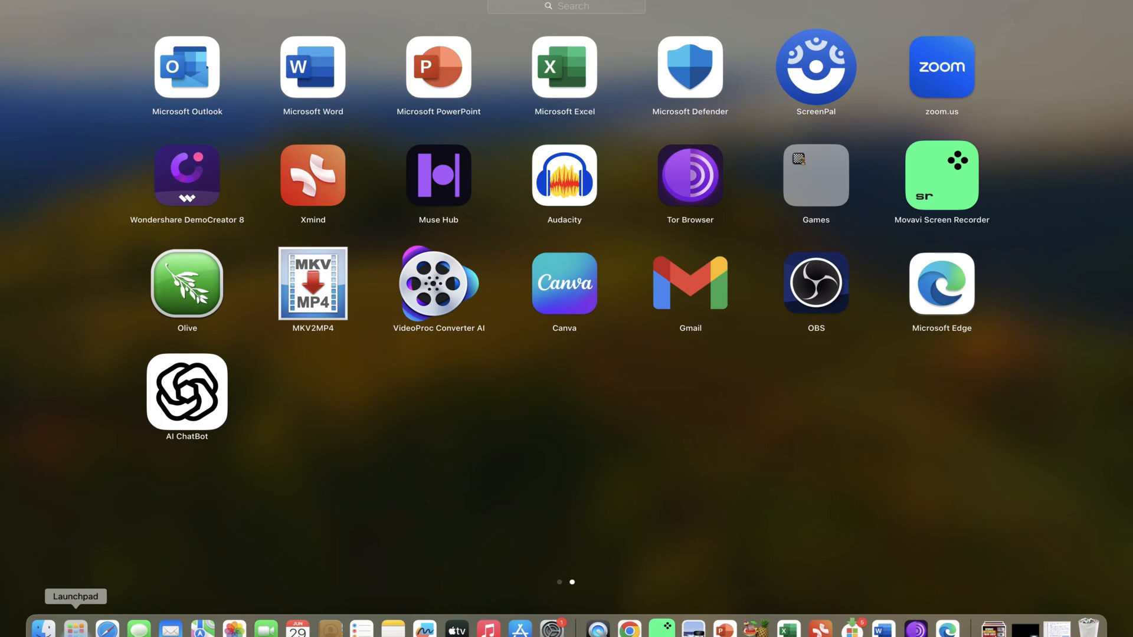
# Step: Launch HandBrake from Launchpad via a 'hand' search, loading the Canva presentation video as source
pyautogui.write('hand')
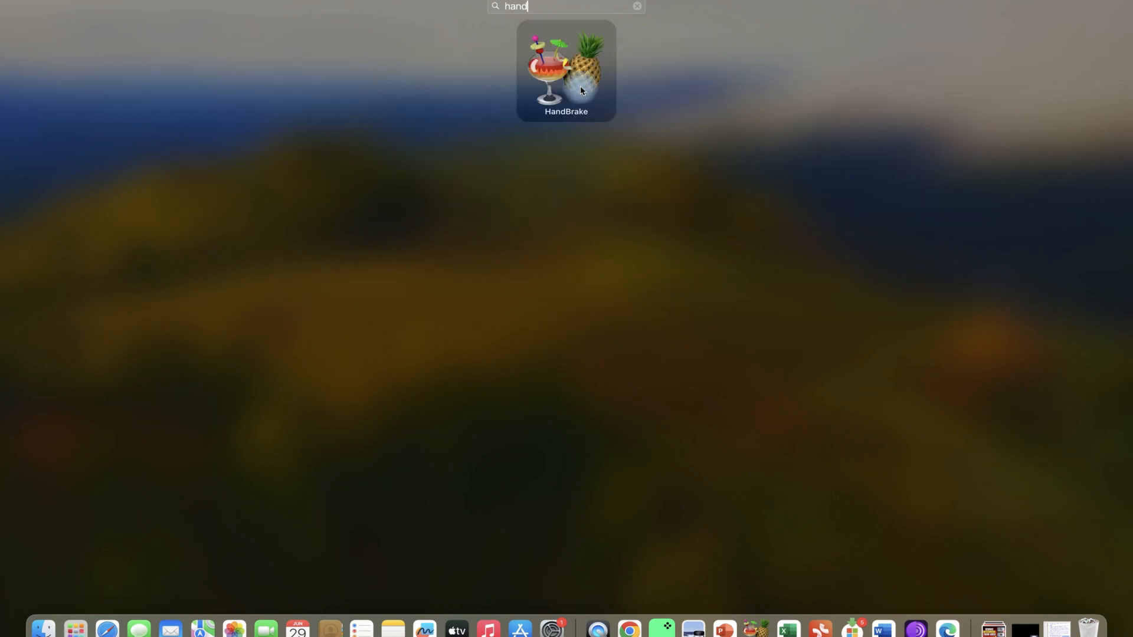
pyautogui.click(566, 69)
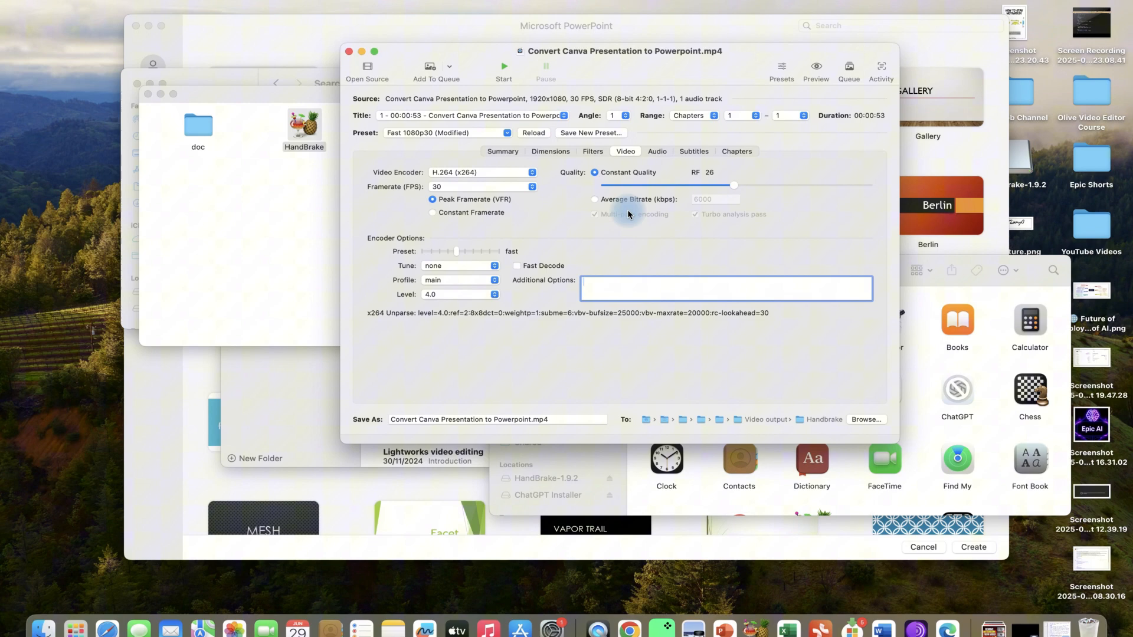